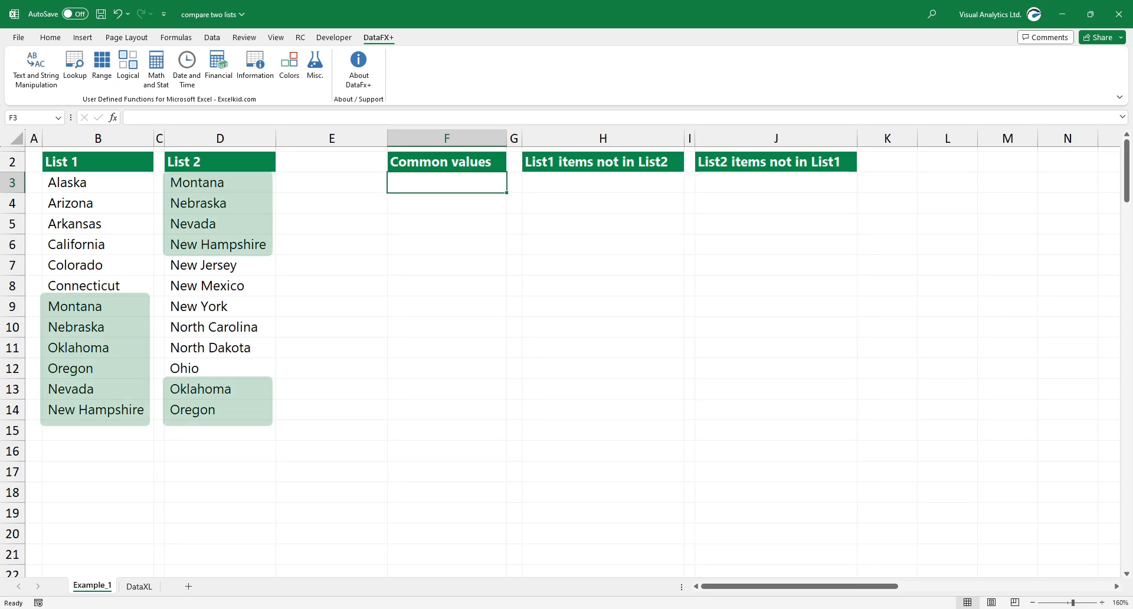
- Enter =COMPARE(B3:B14,D3:D14) in F3 to spill the six shared states under Common values
type("=COMPARE")
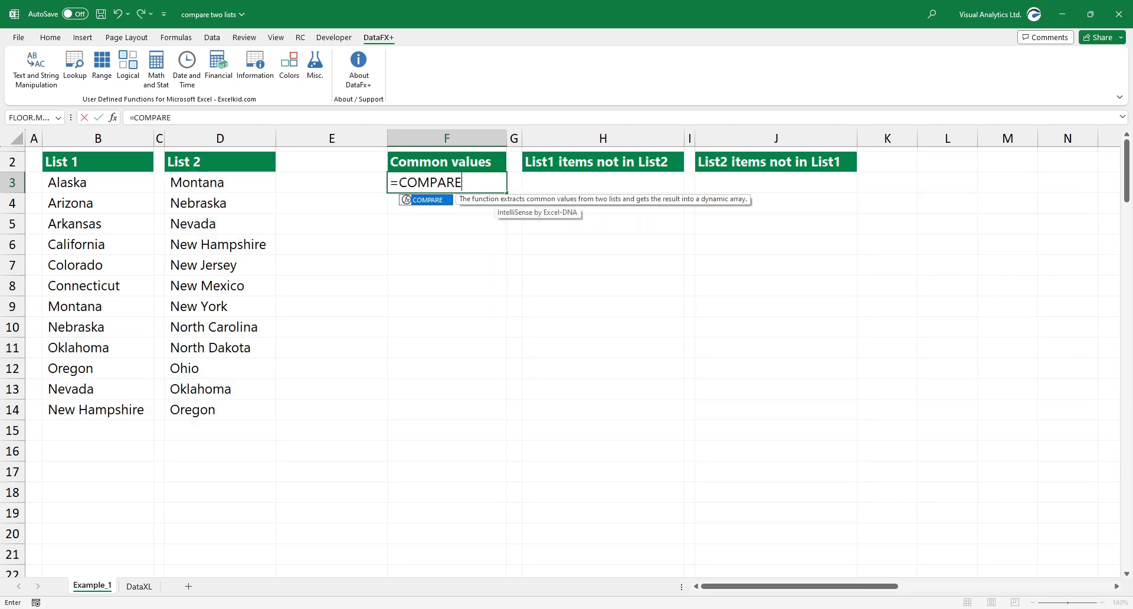
type("(")
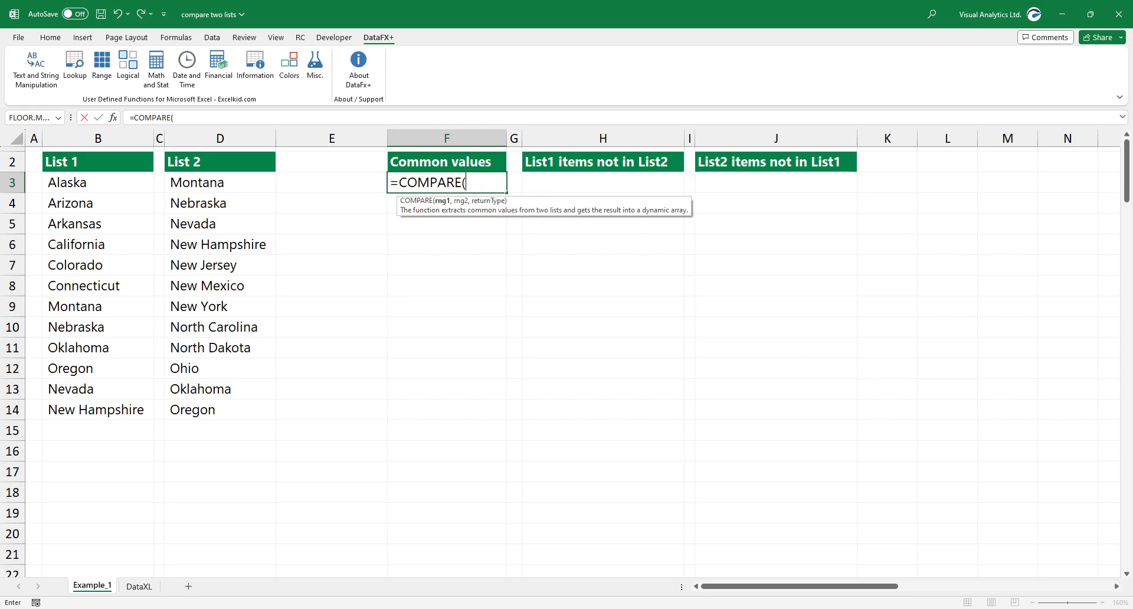
left_click_drag(66, 182, 98, 410)
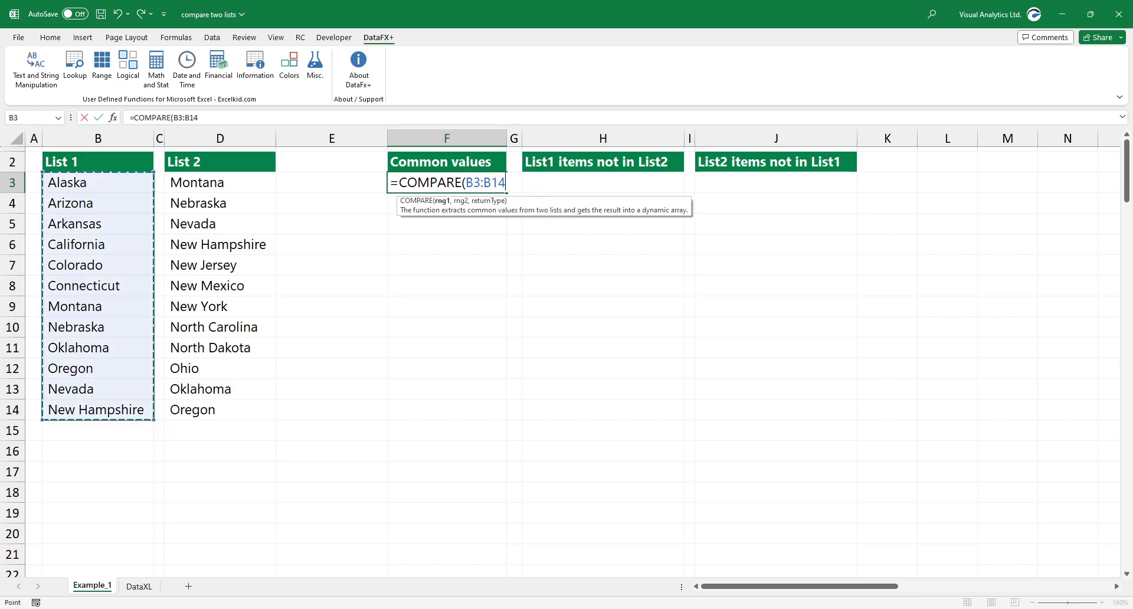
type(",D3:D14)")
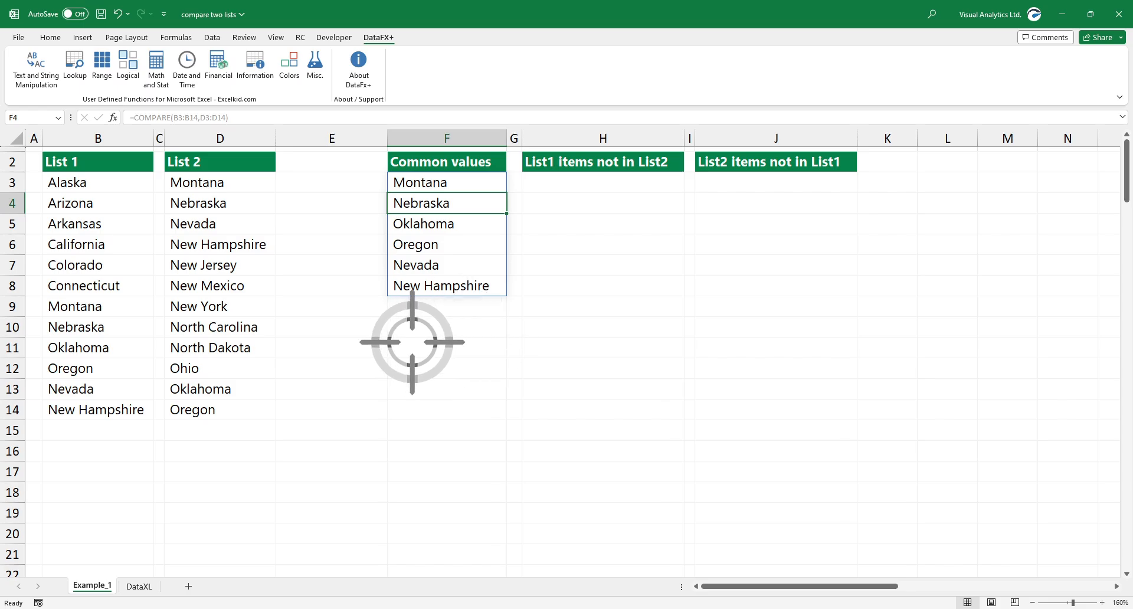
left_click(446, 182)
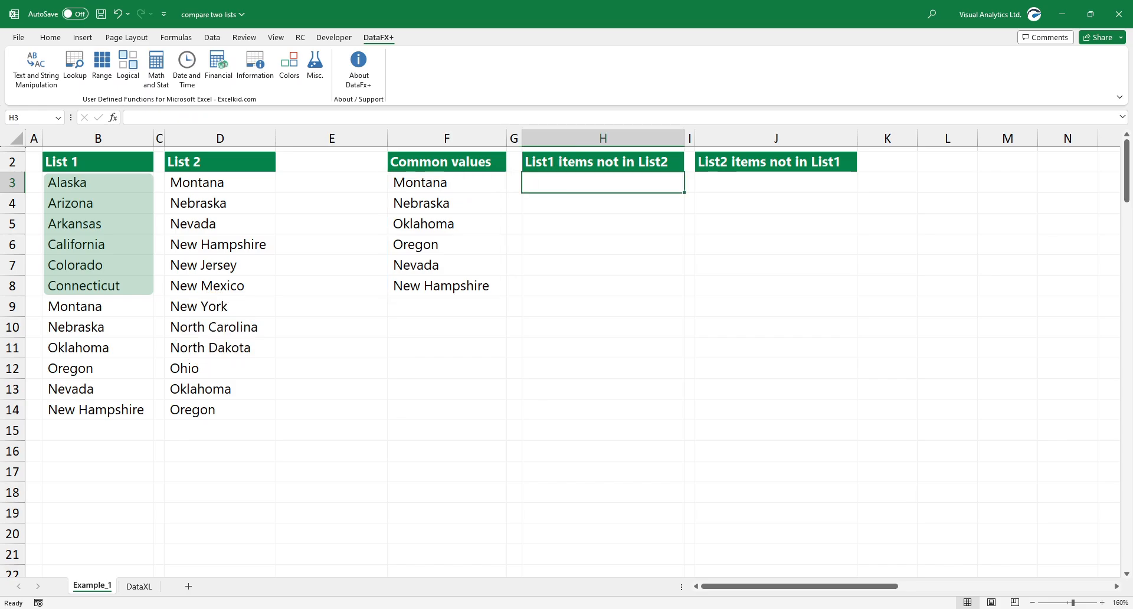
- Enter =COMPARE(B3:B14,D3:D14,1) in H3 to list Alaska through Connecticut as List1-only items
type("=COM")
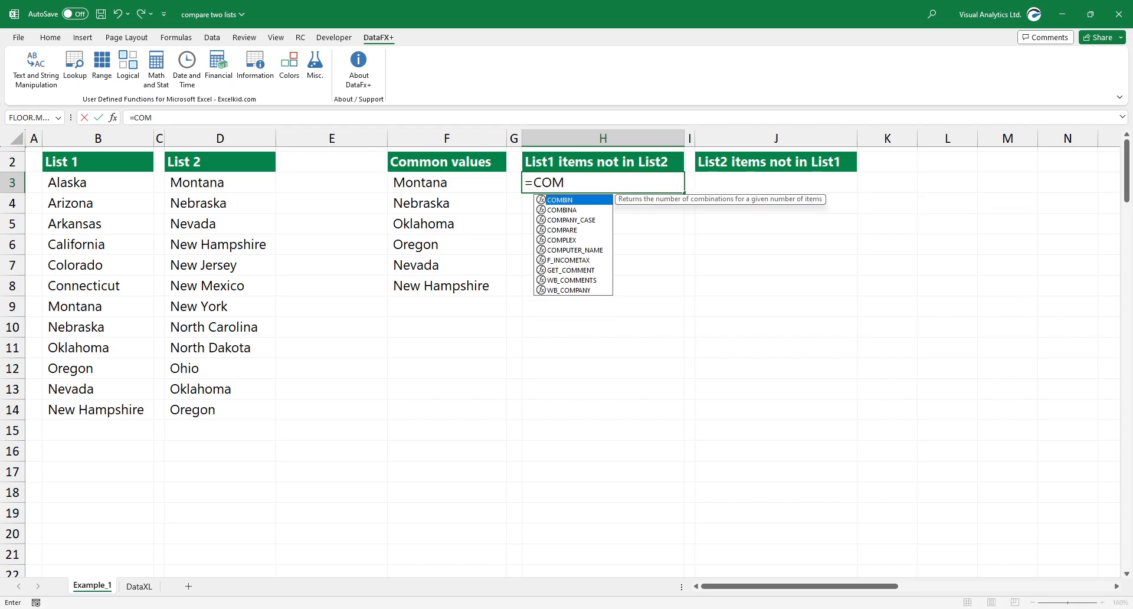
type("PARE(B3:B14,D3:D14")
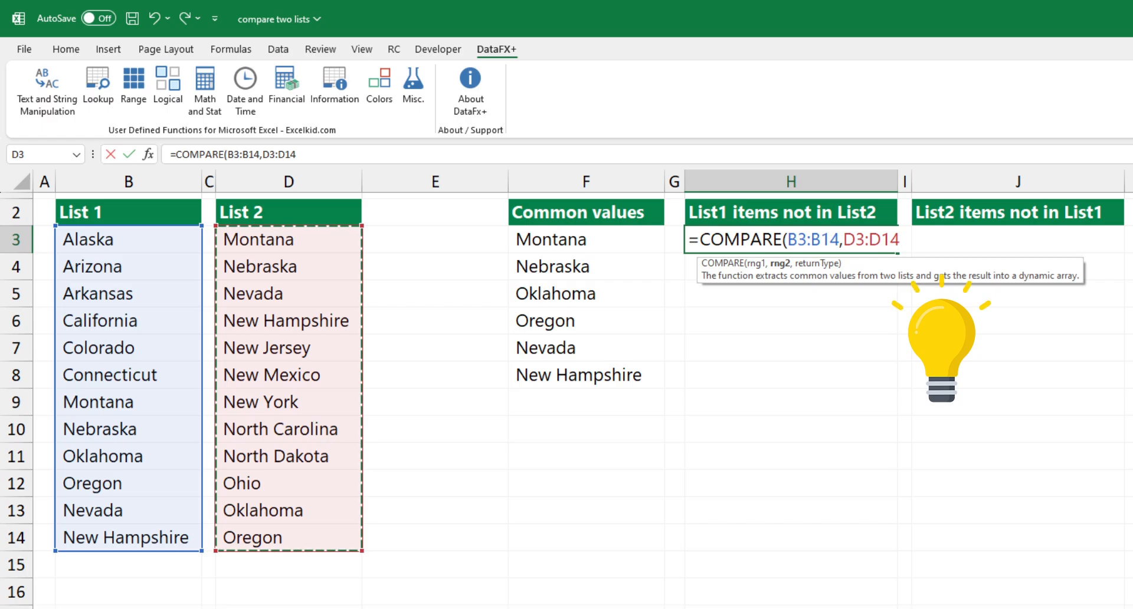
type(",1")
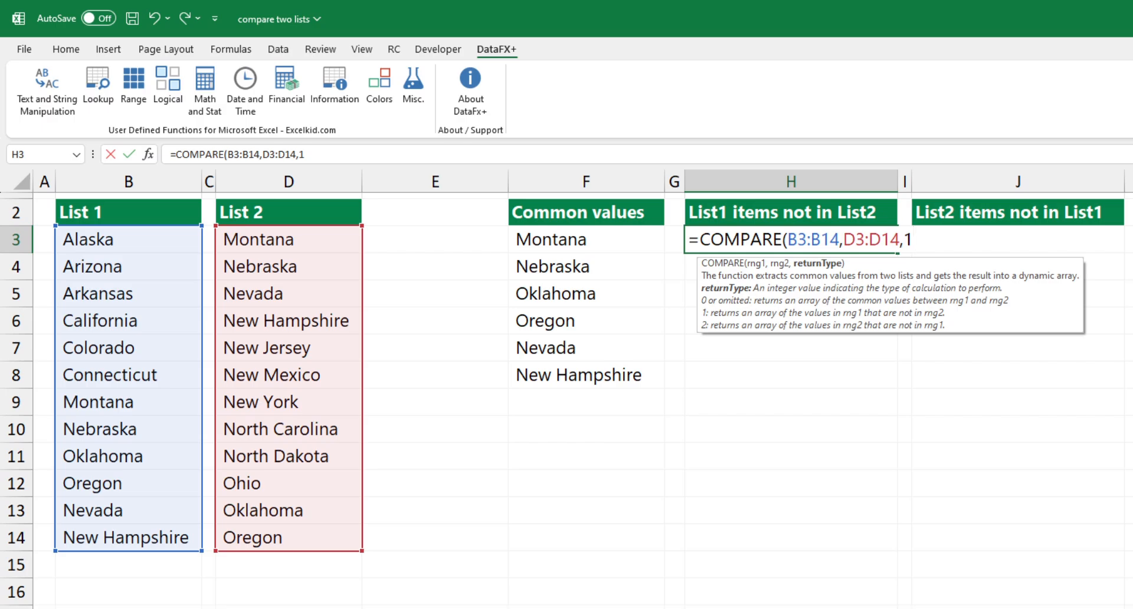
type(")")
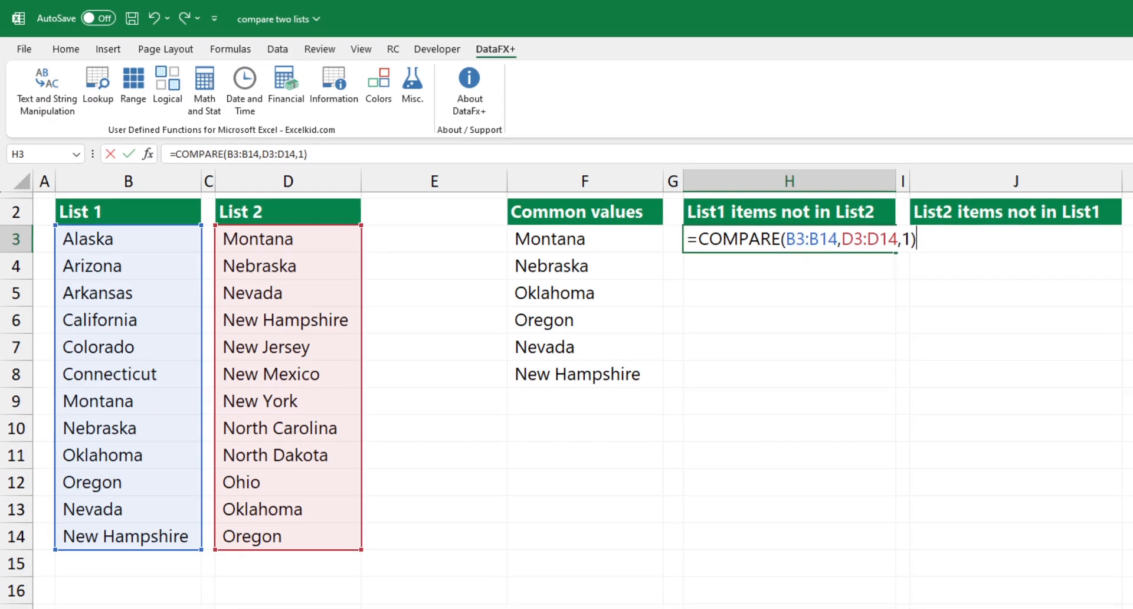
key("enter")
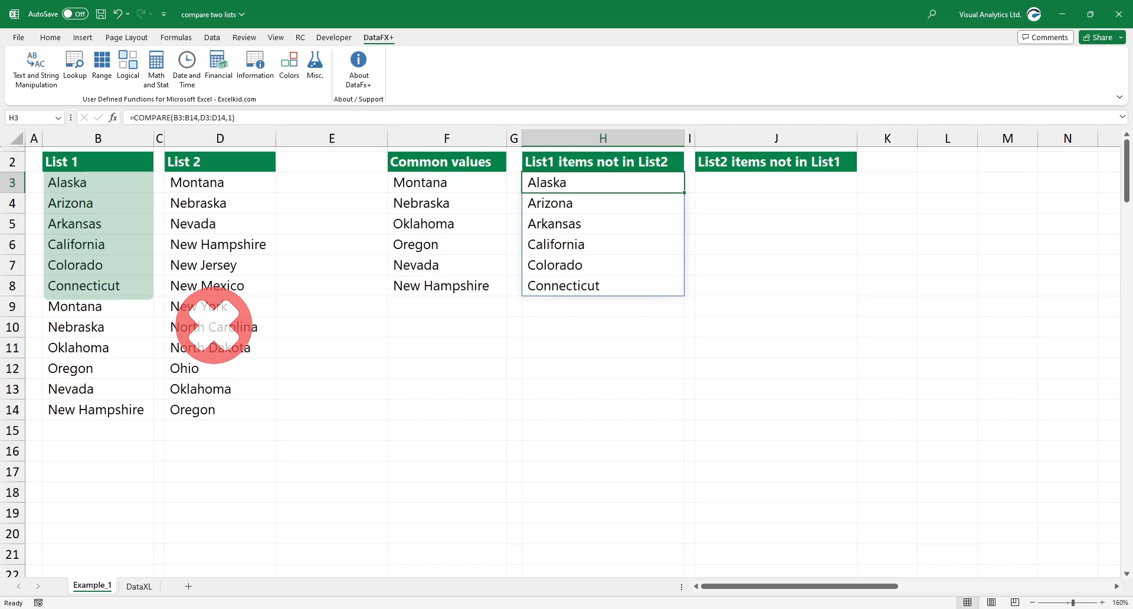
left_click(602, 161)
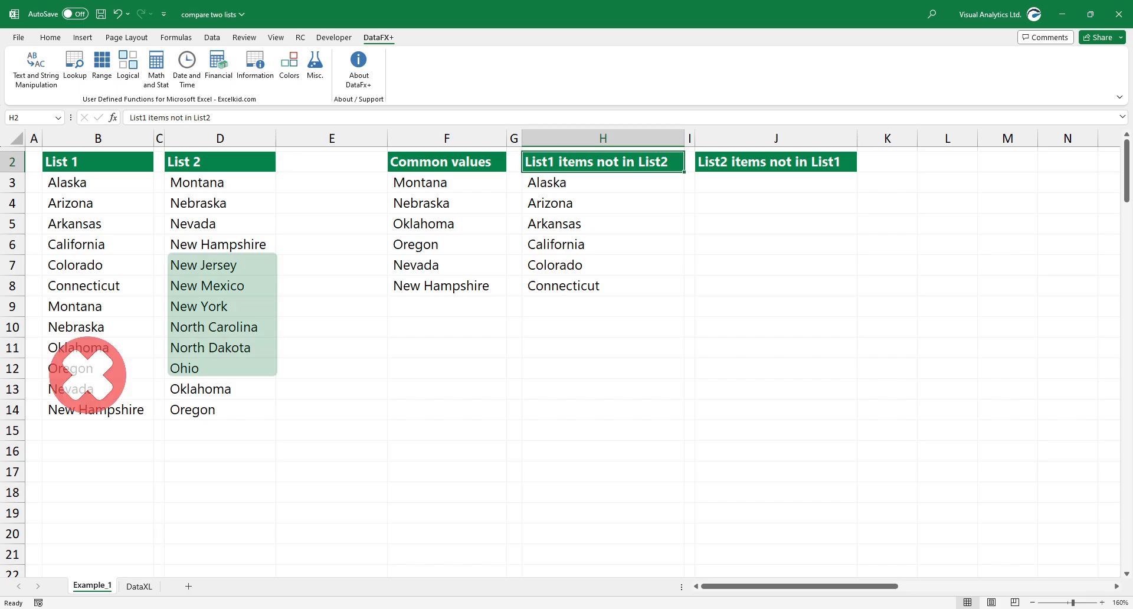
- Enter =COMPARE(B3:B14,D3:D14,2) in J3 to list New Jersey through Ohio as List2-only items
left_click(774, 182)
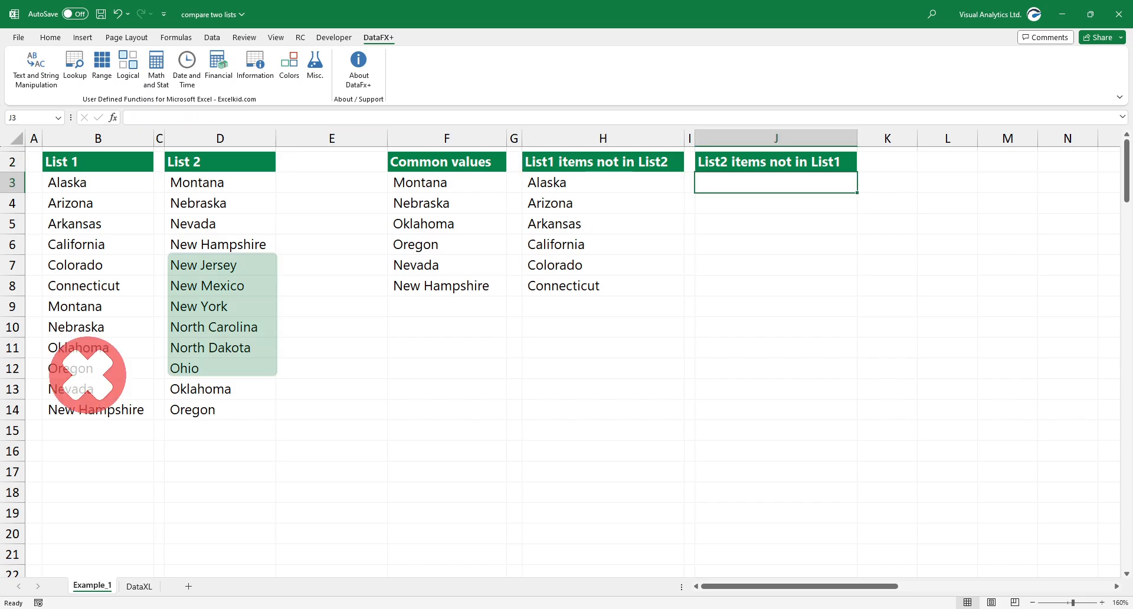
type("=COM")
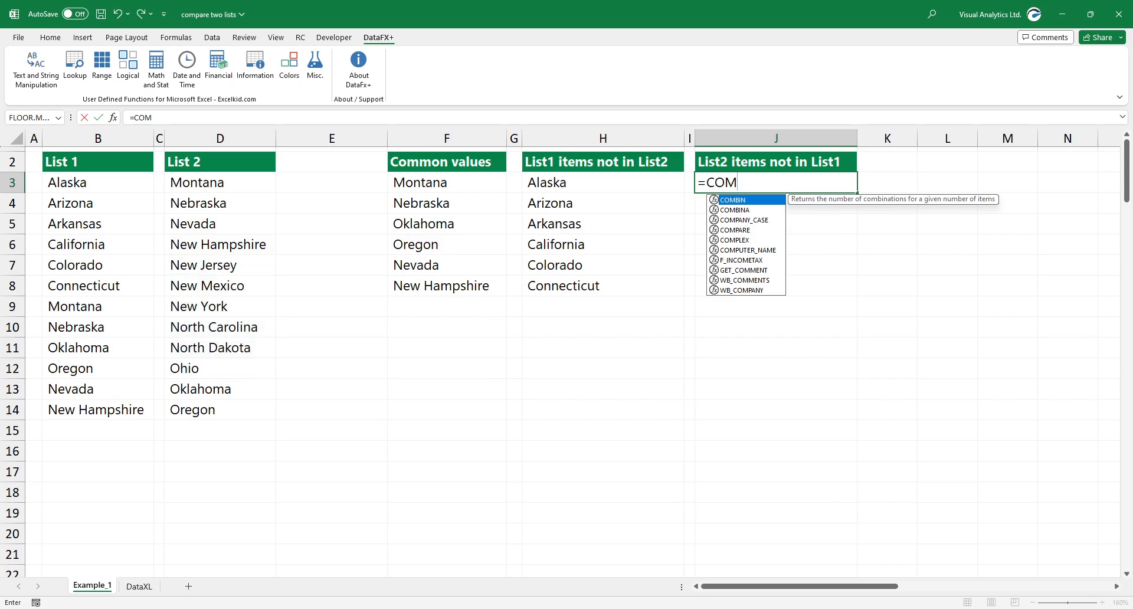
type("PAR")
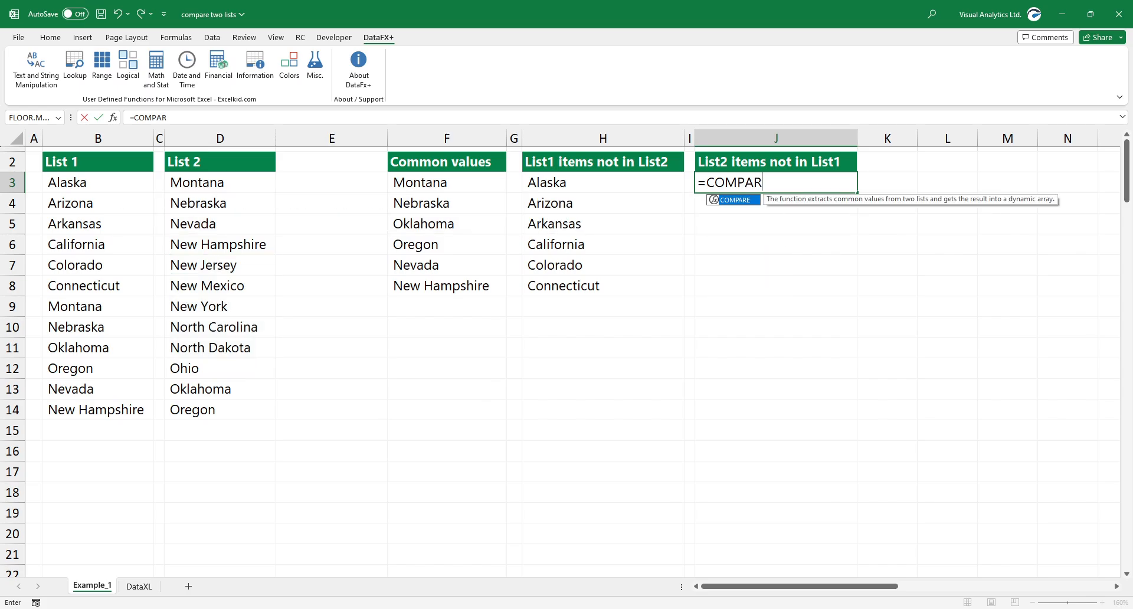
type("E(B3:B14,D3:D14")
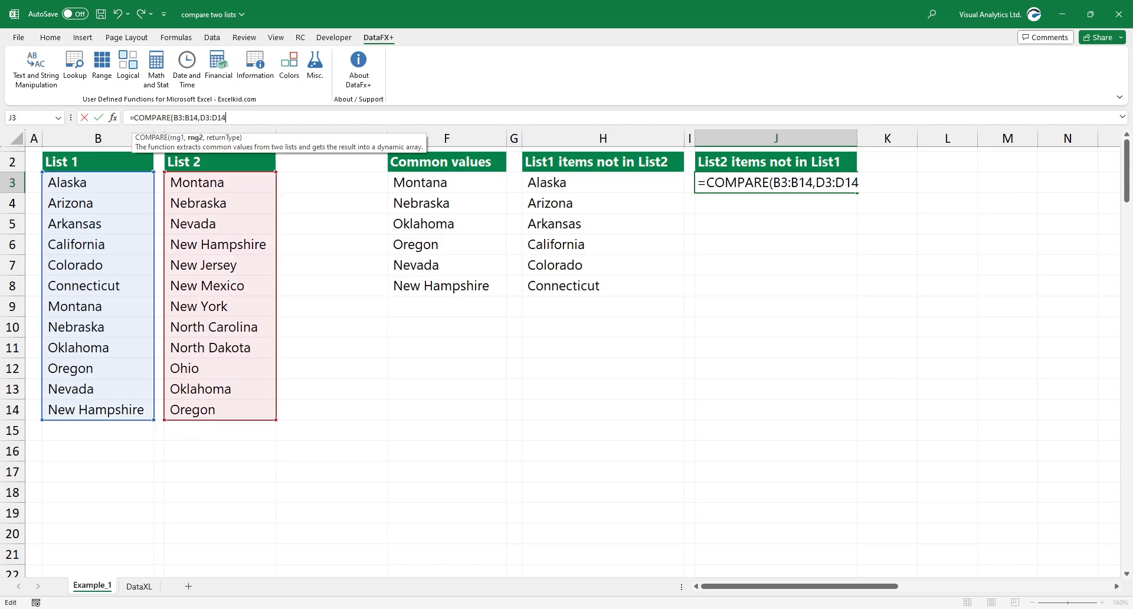
type(",")
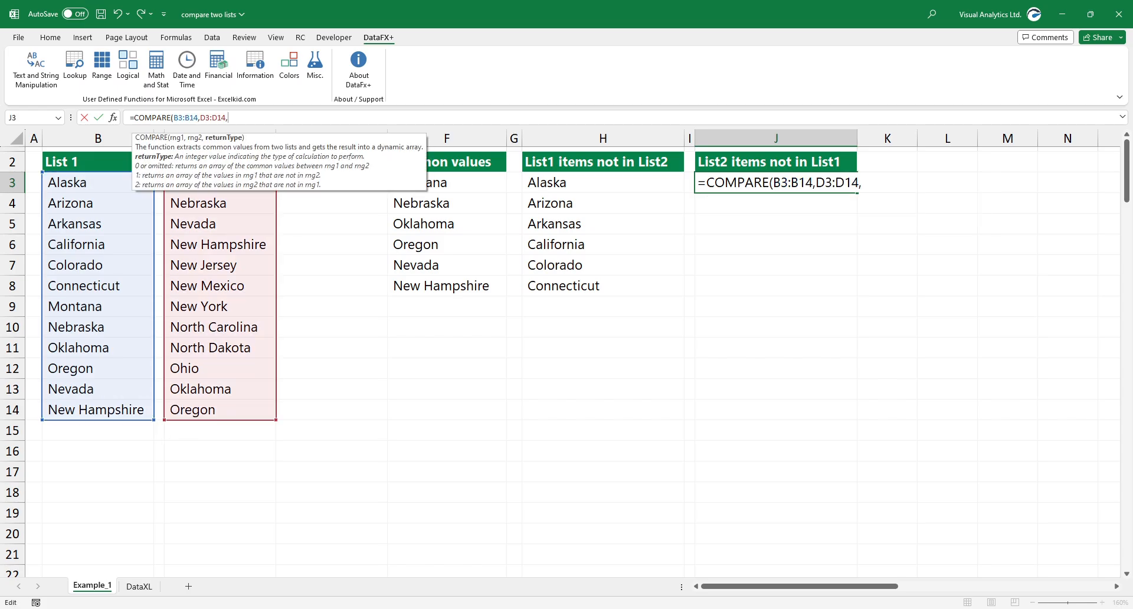
type("2")
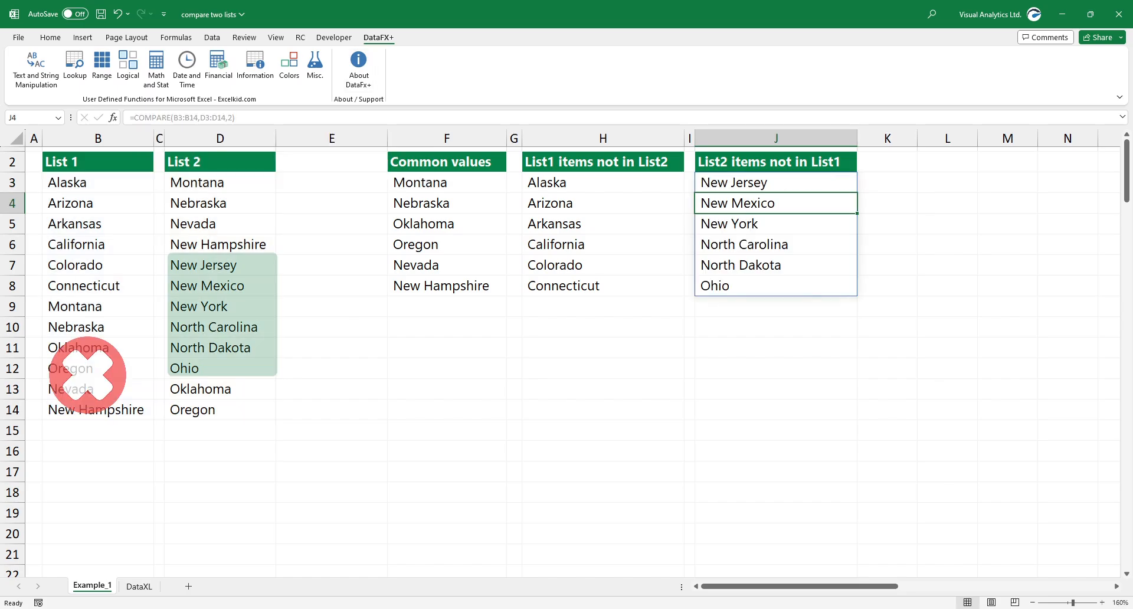
left_click(774, 161)
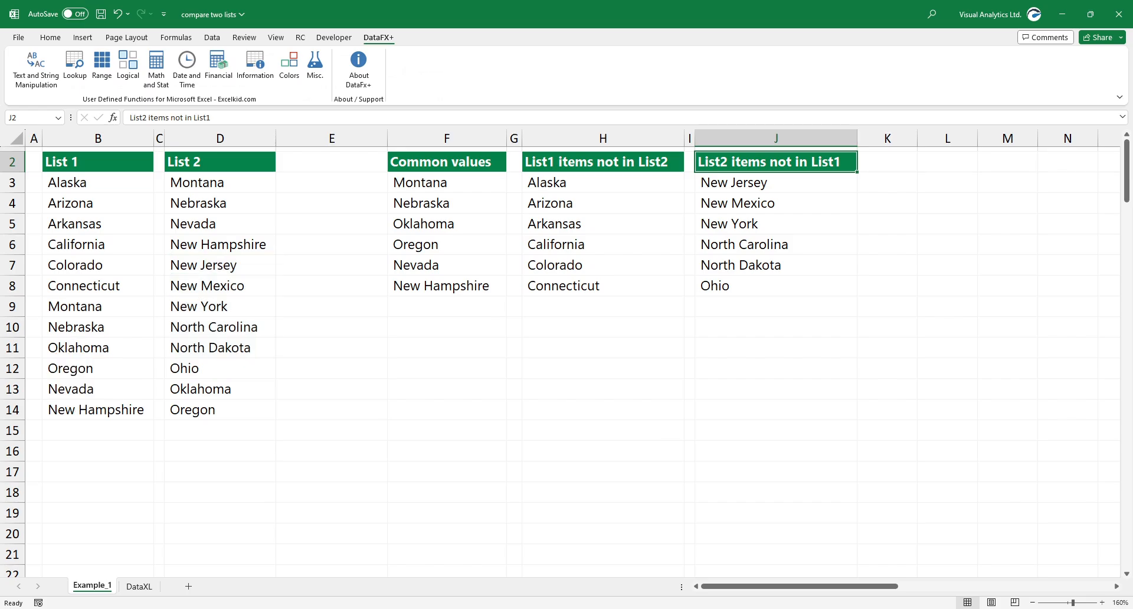
- On the DataXL sheet with F3 selected, launch DataXL > Ranges > Compare Ranges
left_click(139, 586)
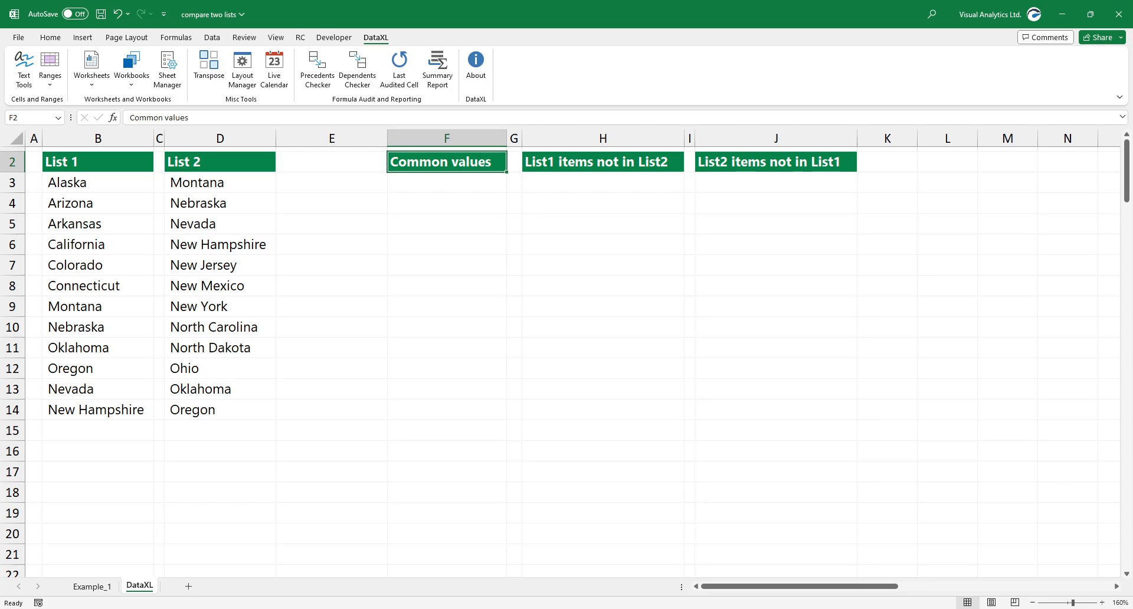
left_click(446, 182)
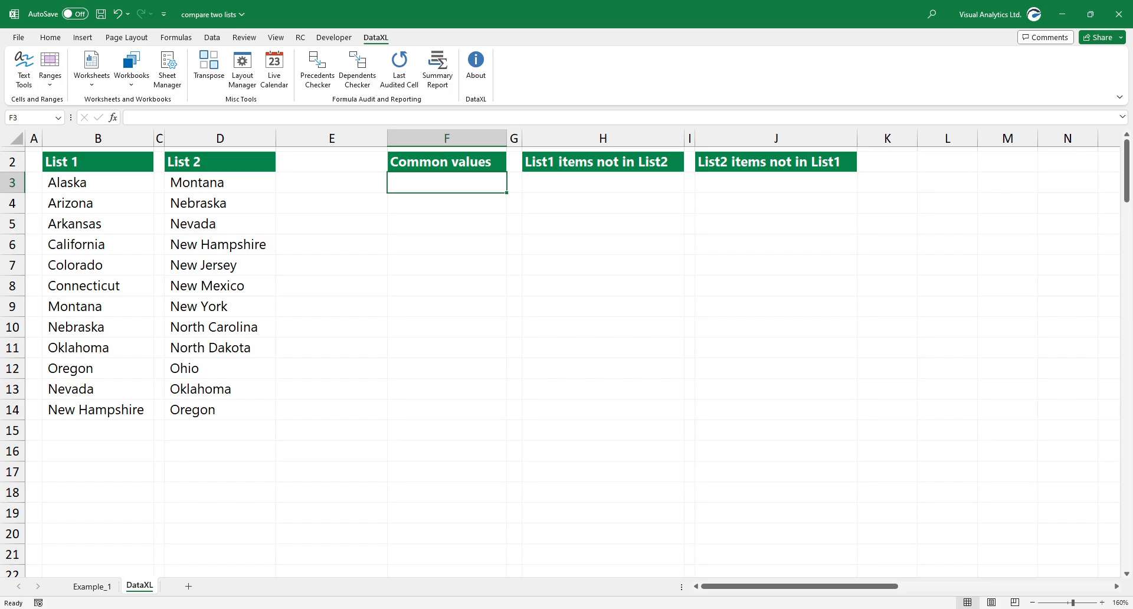
left_click(49, 69)
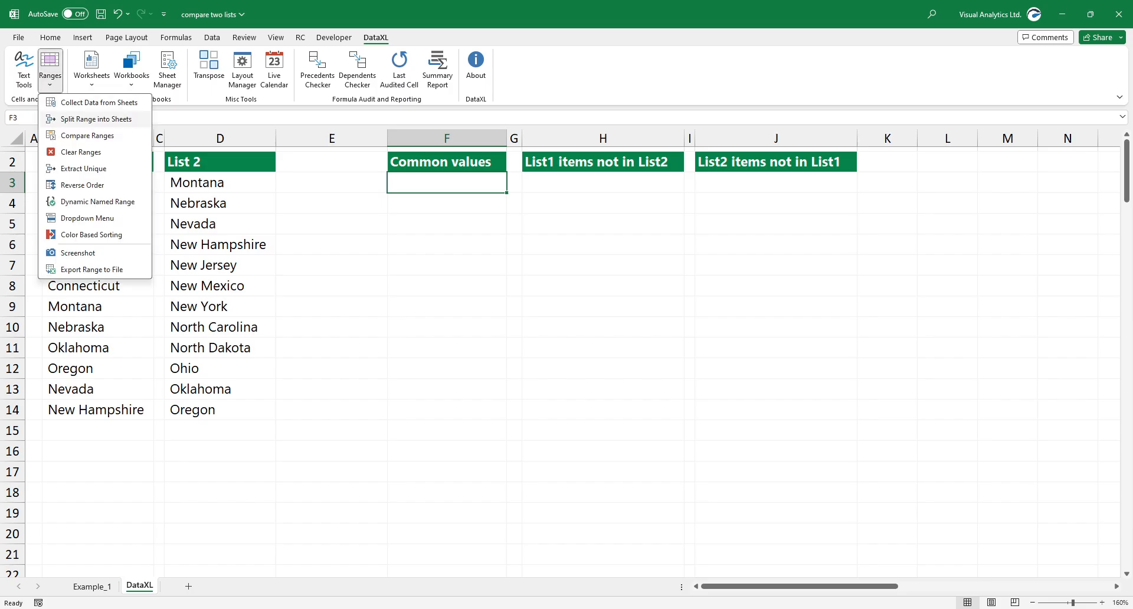
mouse_move(88, 135)
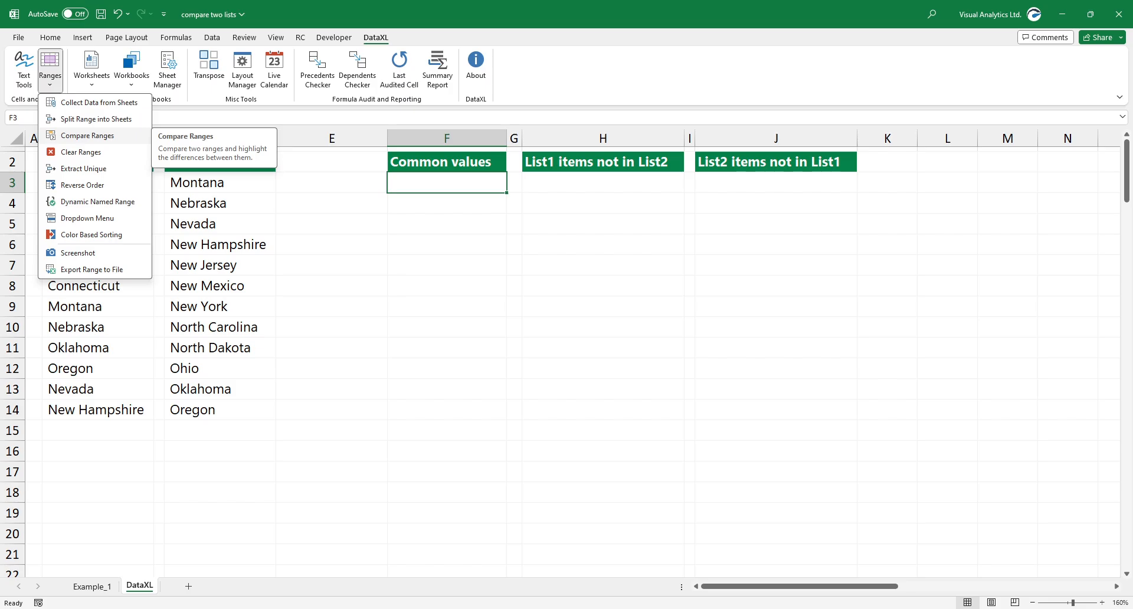
left_click(87, 136)
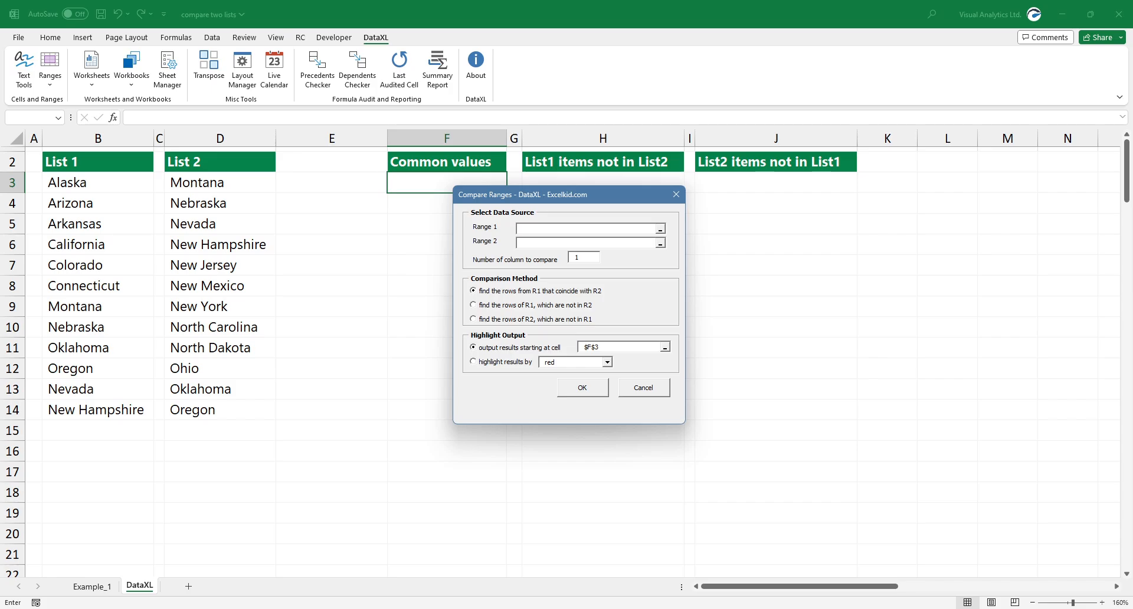
- Compare Range 1 B3:B14 with Range 2 D3:D14, keeping rows from R1 that coincide with R2, to fill Common values
left_click(585, 226)
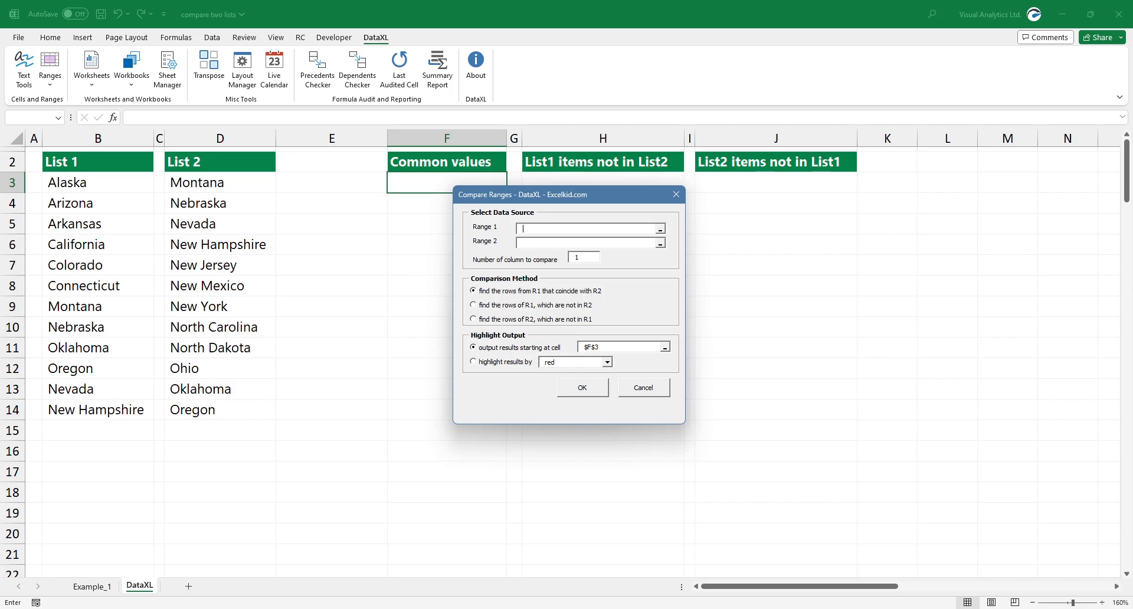
left_click_drag(98, 182, 97, 410)
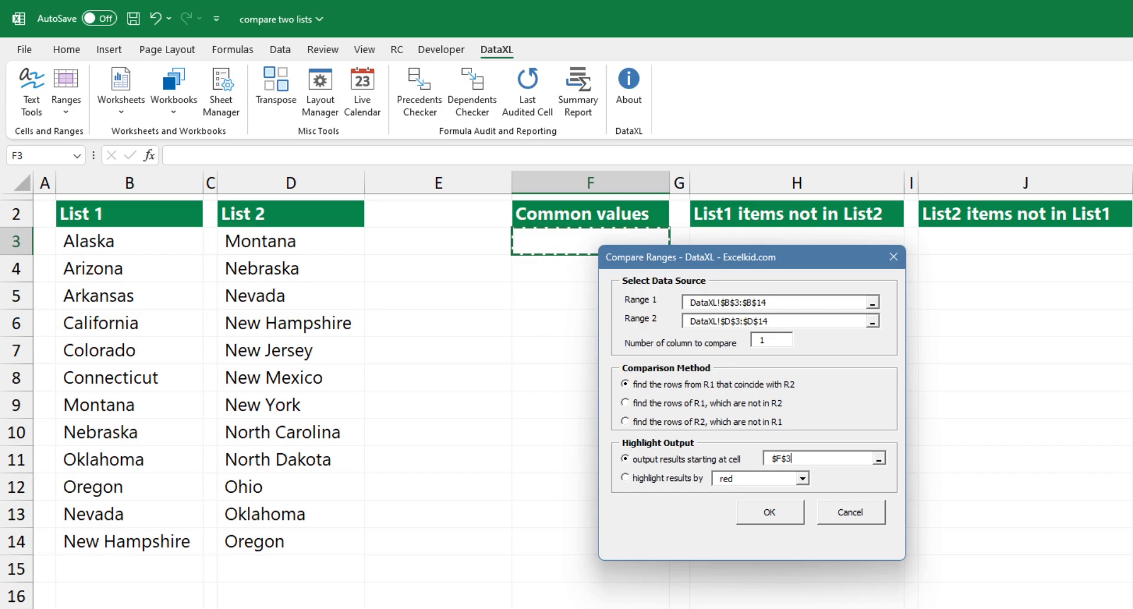
left_click(769, 513)
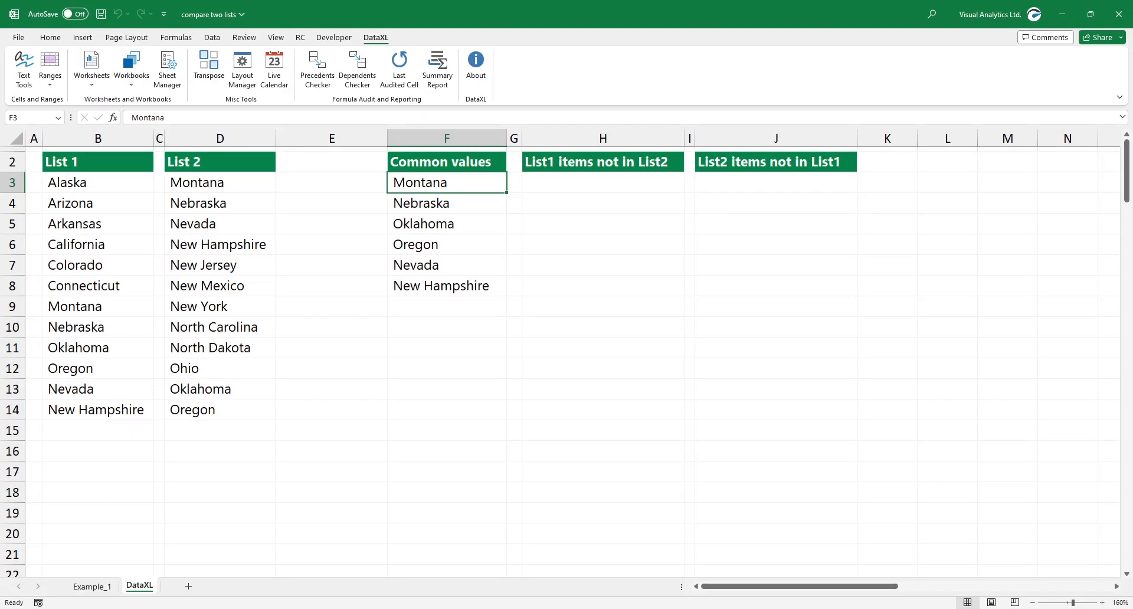
left_click(604, 182)
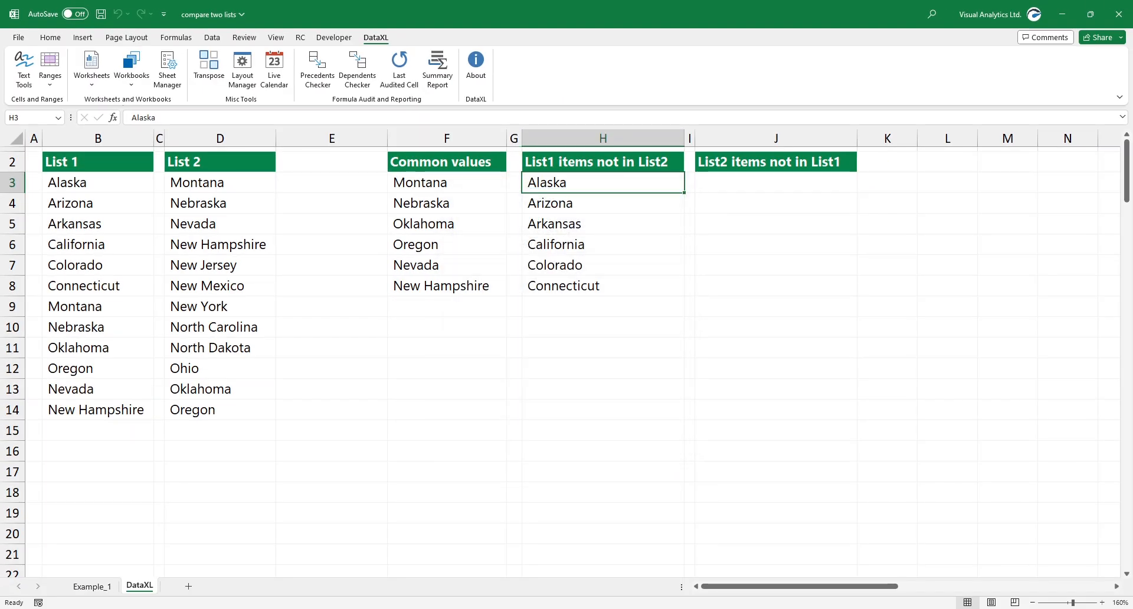